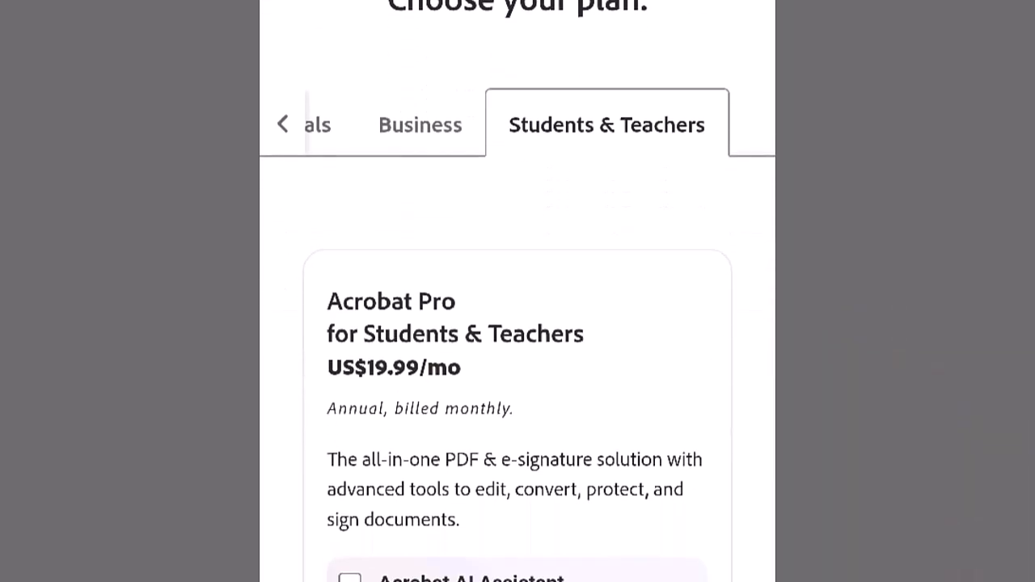
# Show the All Tools page listing every edit, convert and create tool
pyautogui.scroll(-3)
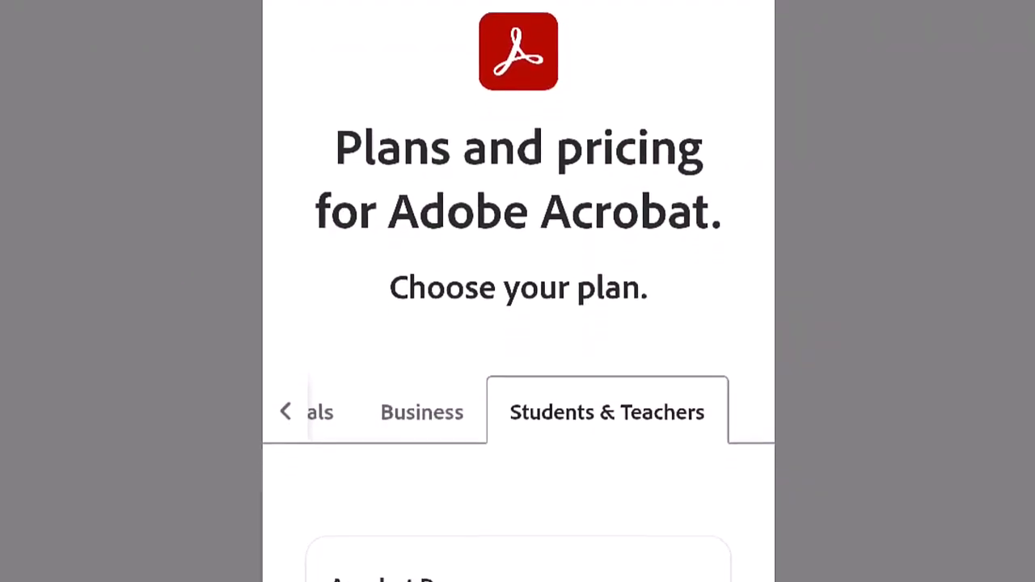
pyautogui.scroll(-3)
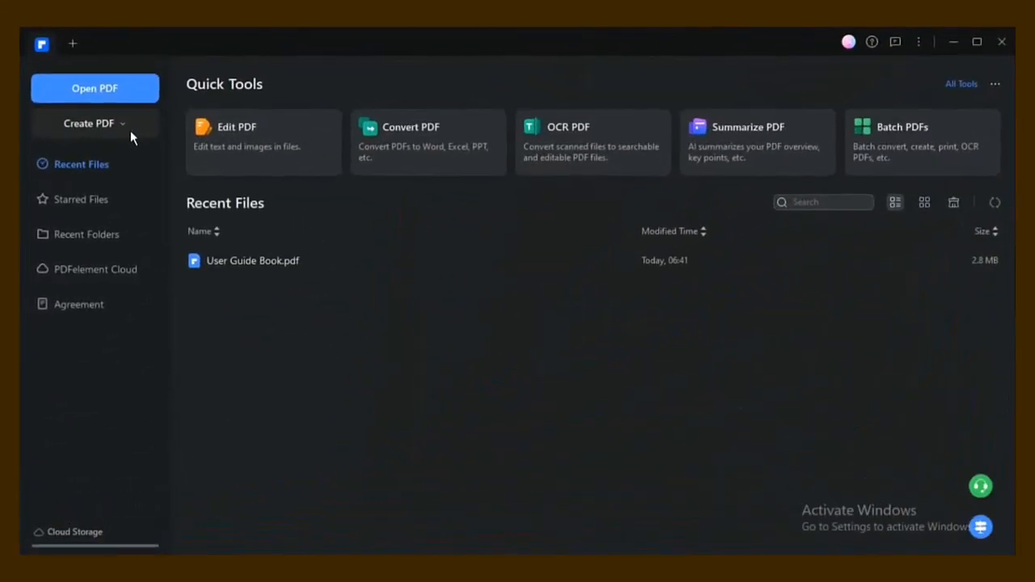
pyautogui.moveTo(270, 308)
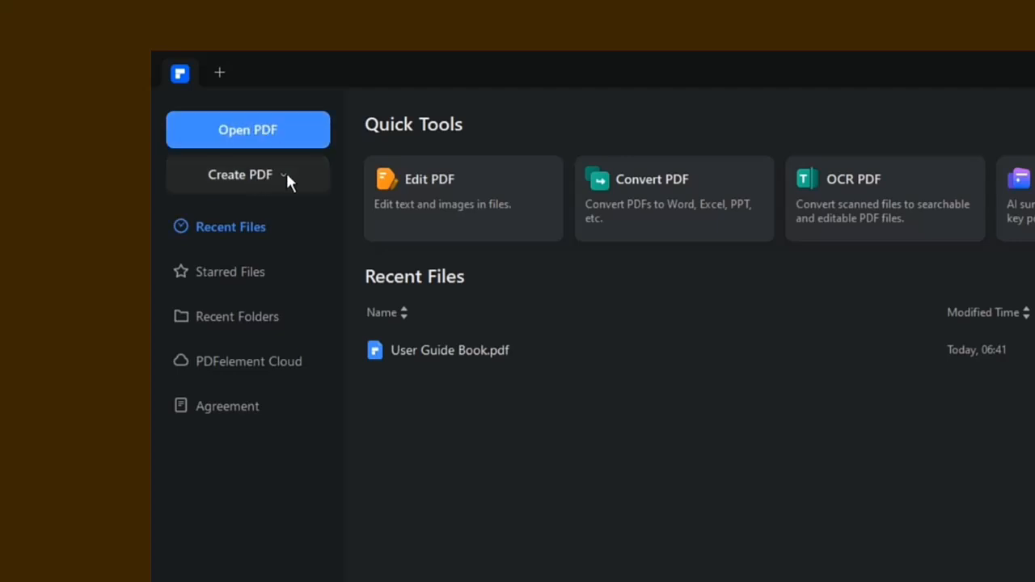
pyautogui.click(247, 175)
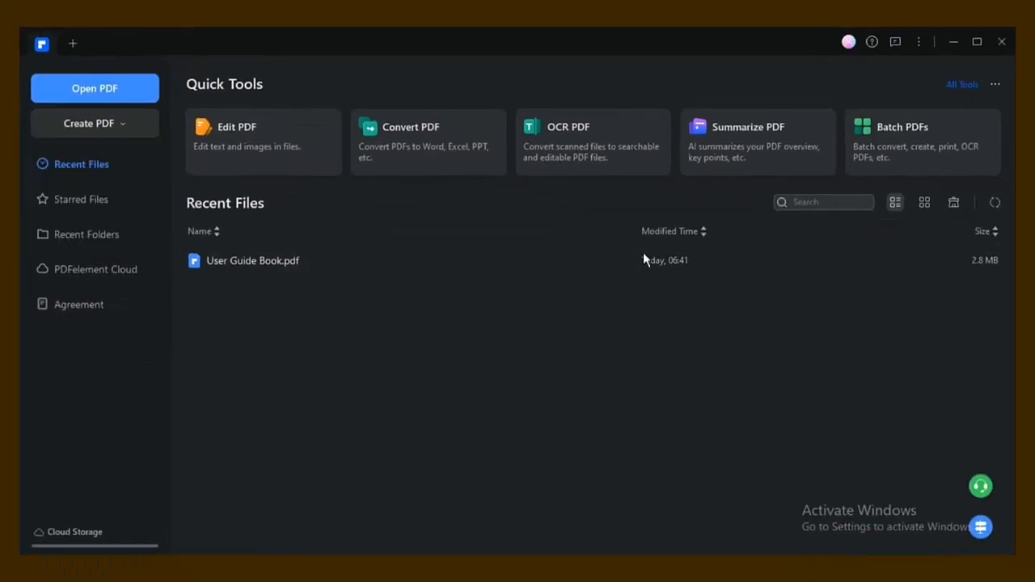
pyautogui.click(957, 84)
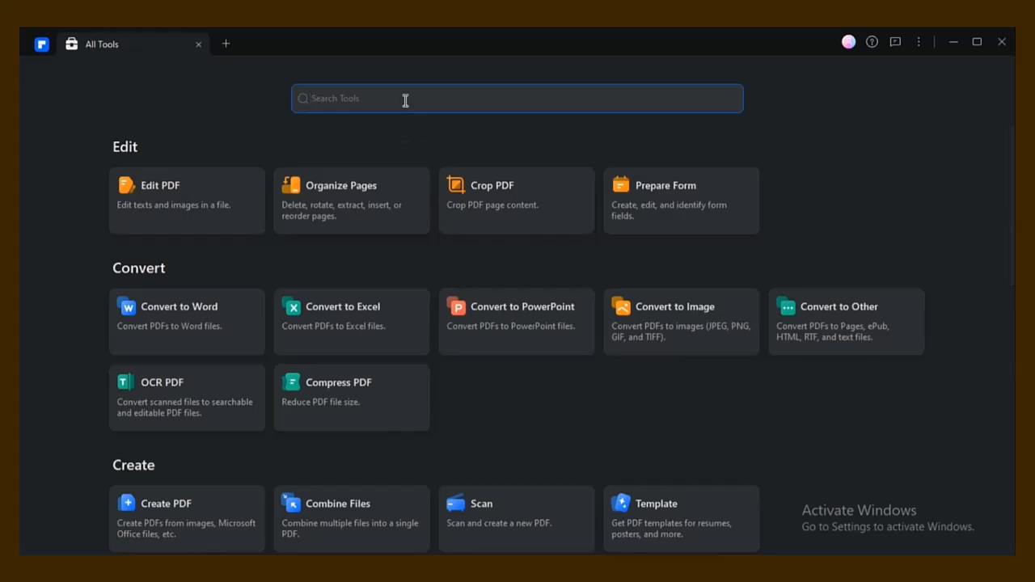
# Search the tools for 'comp', clear the search, browse the list and return home
pyautogui.write('c')
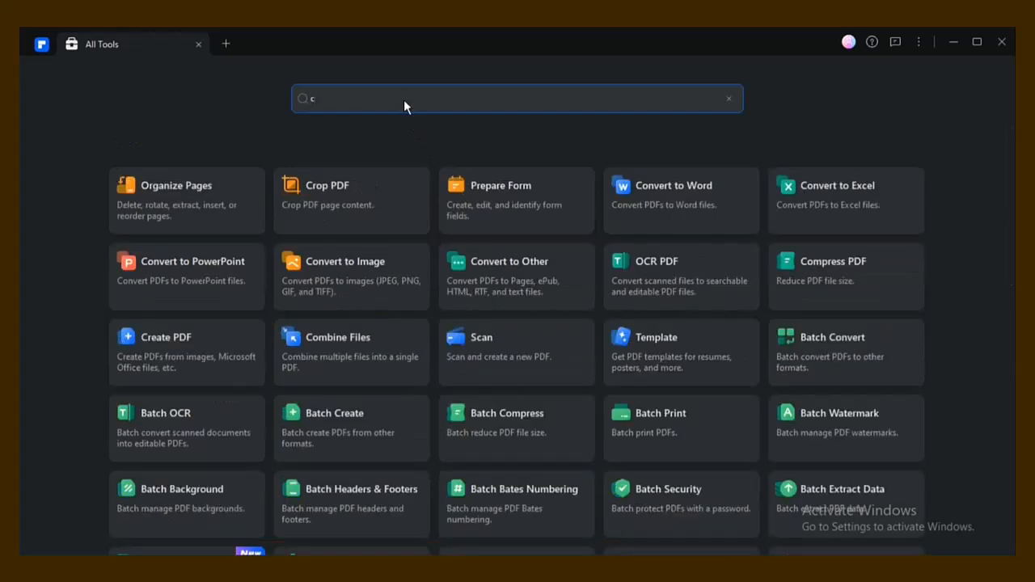
pyautogui.write('omp')
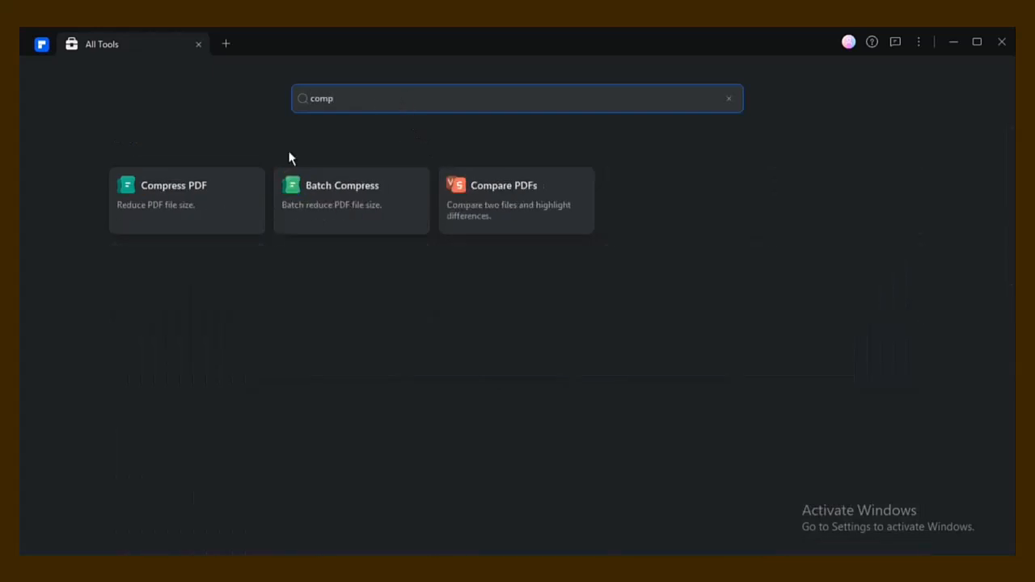
pyautogui.click(728, 99)
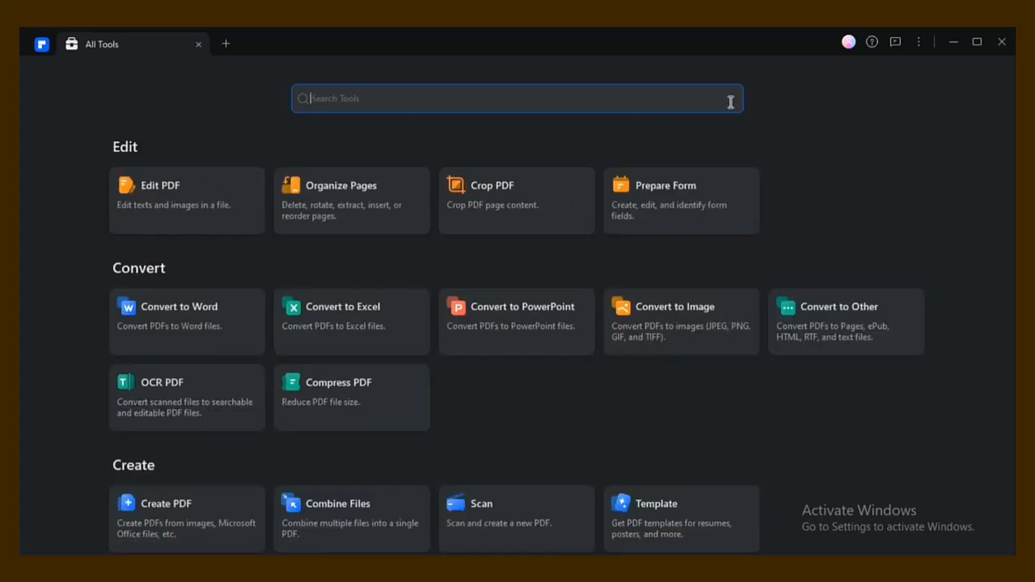
pyautogui.scroll(-3)
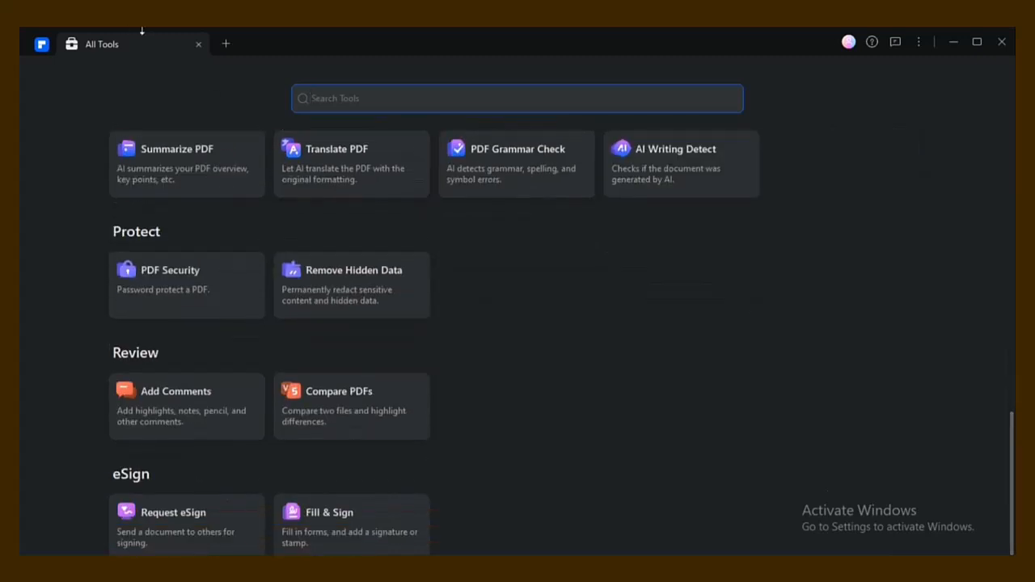
pyautogui.click(198, 44)
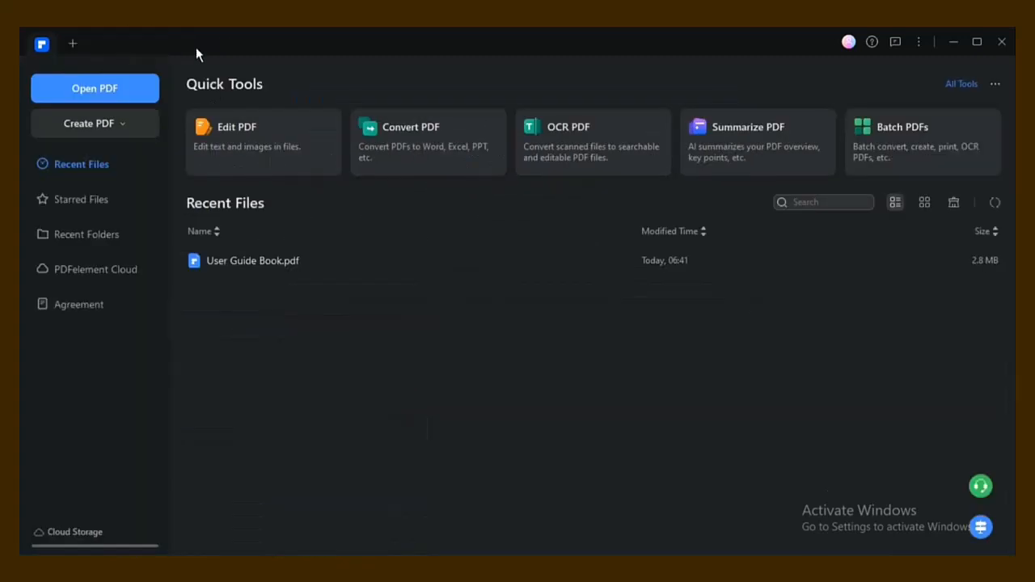
pyautogui.click(94, 123)
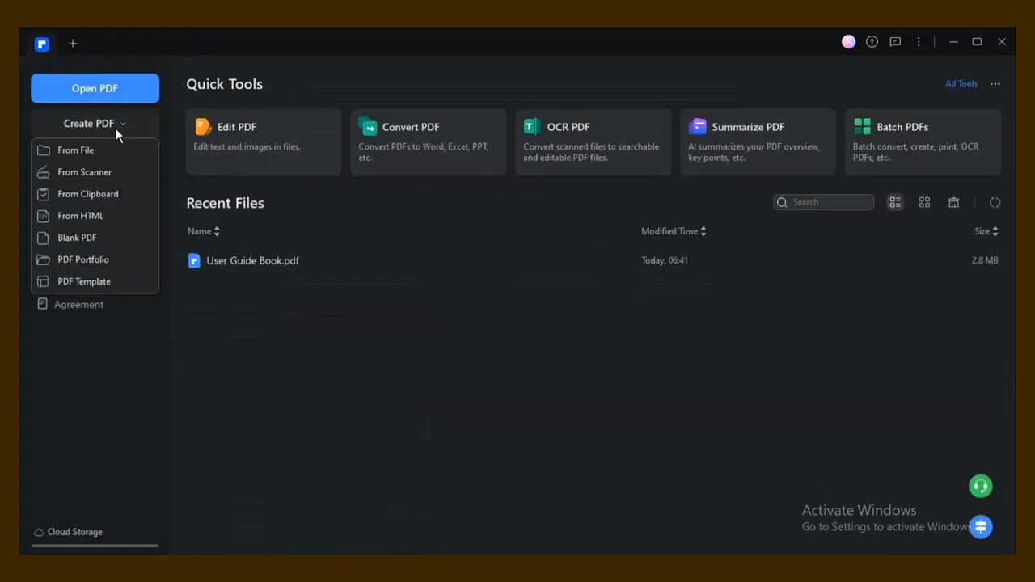
pyautogui.click(94, 123)
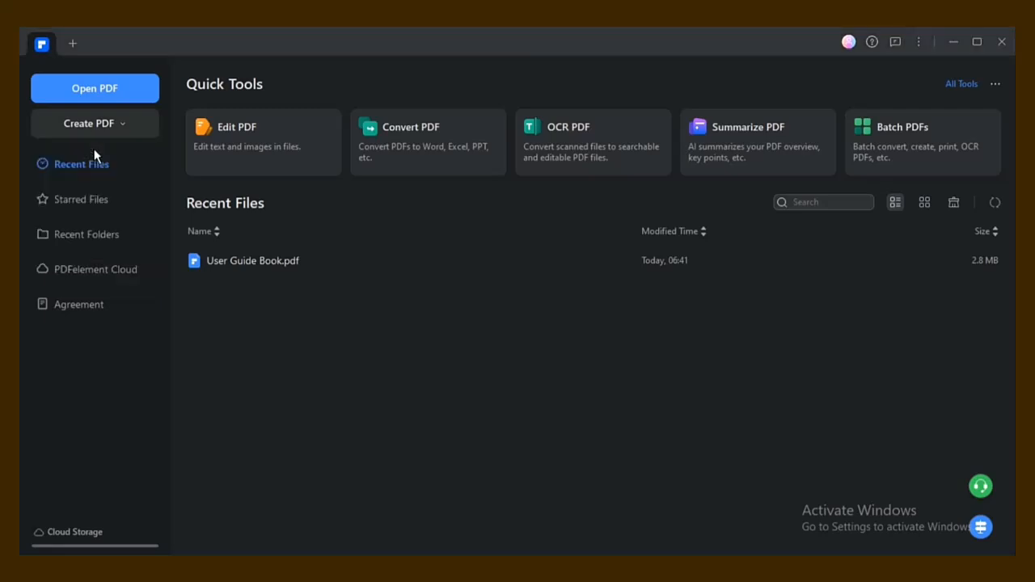
pyautogui.click(94, 88)
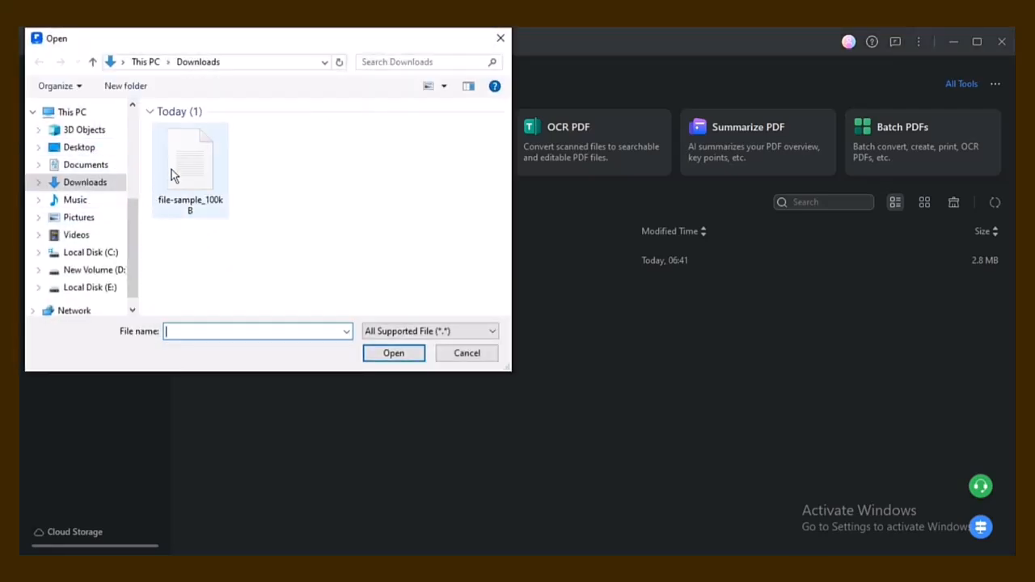
pyautogui.click(191, 165)
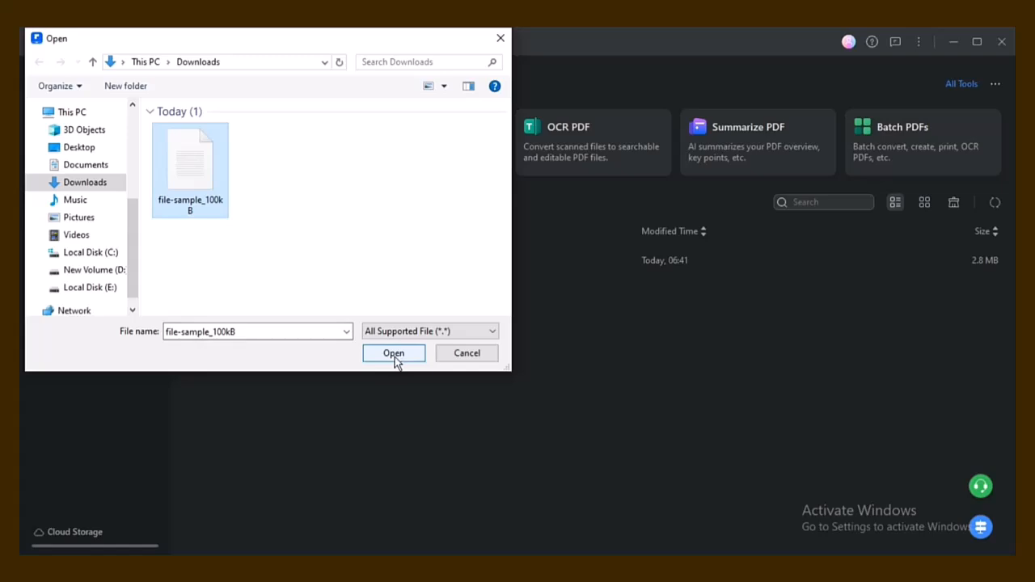
pyautogui.click(394, 353)
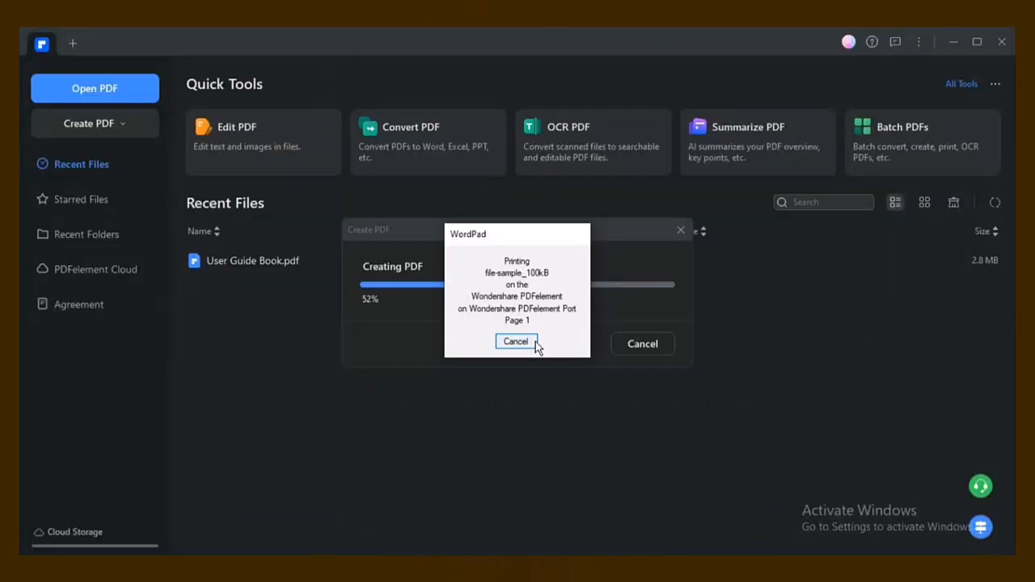
pyautogui.click(517, 341)
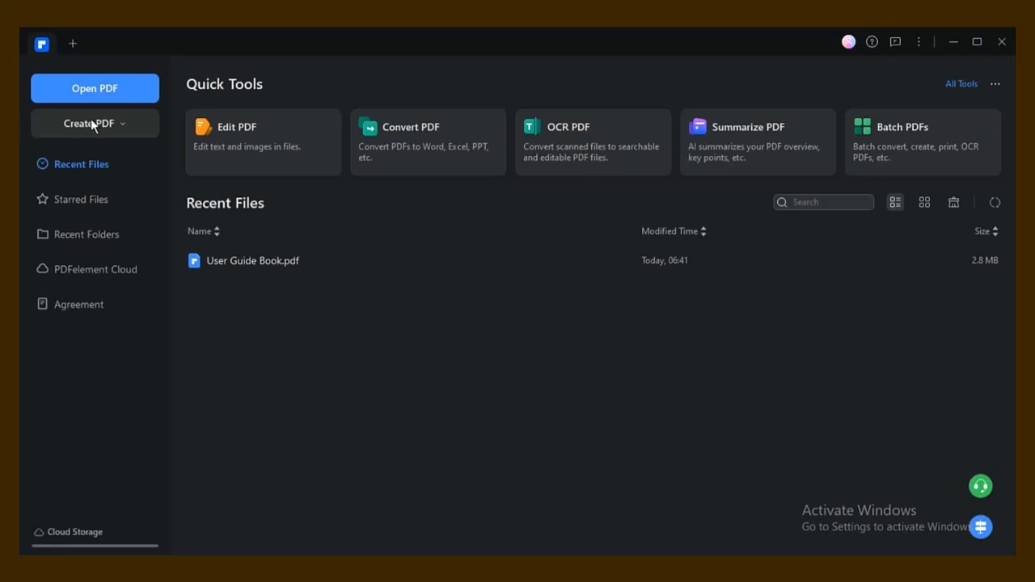
# Browse the Template Mall's Education templates and preview the Campus Activity Plan
pyautogui.click(94, 123)
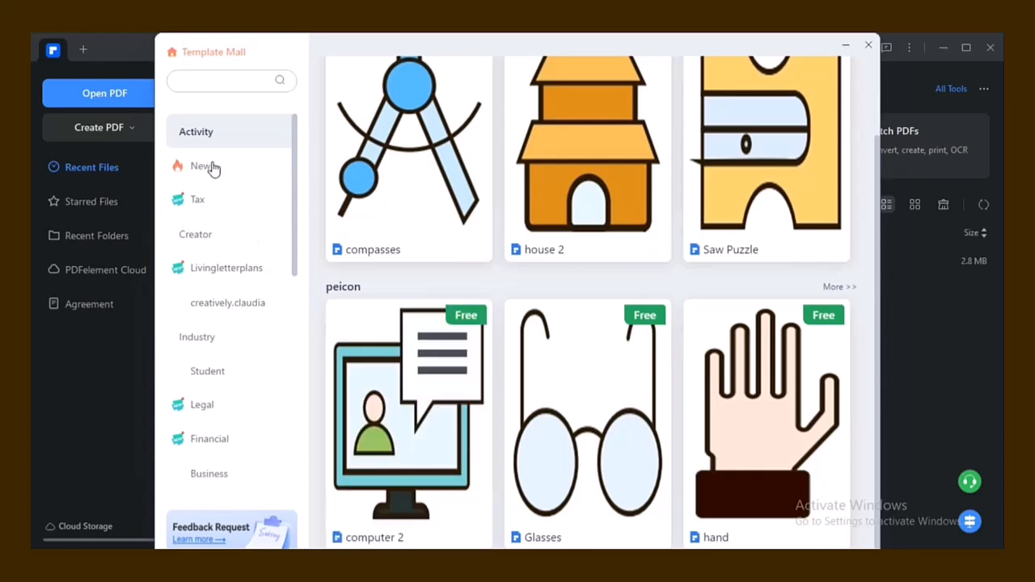
pyautogui.click(213, 459)
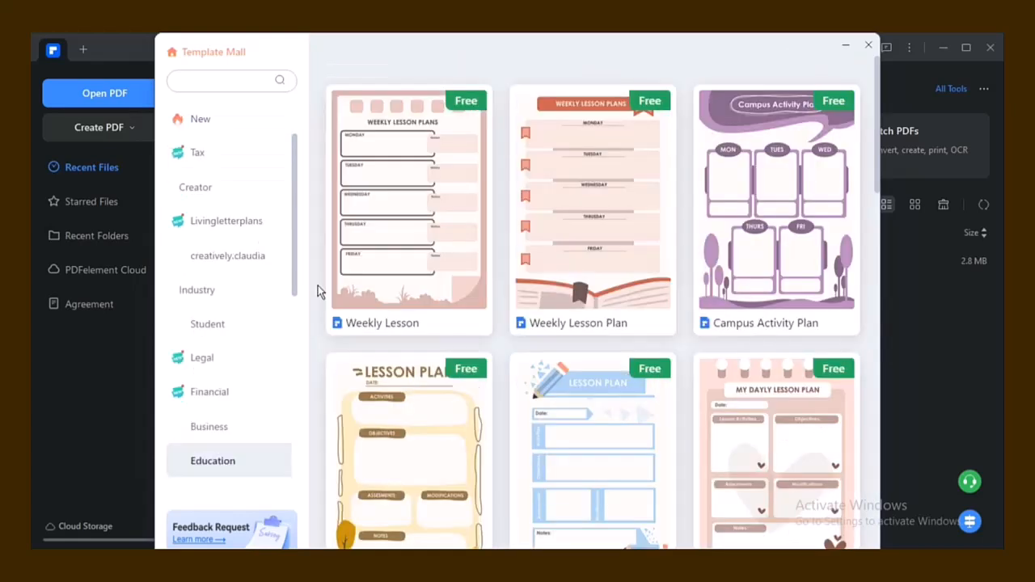
pyautogui.scroll(-3)
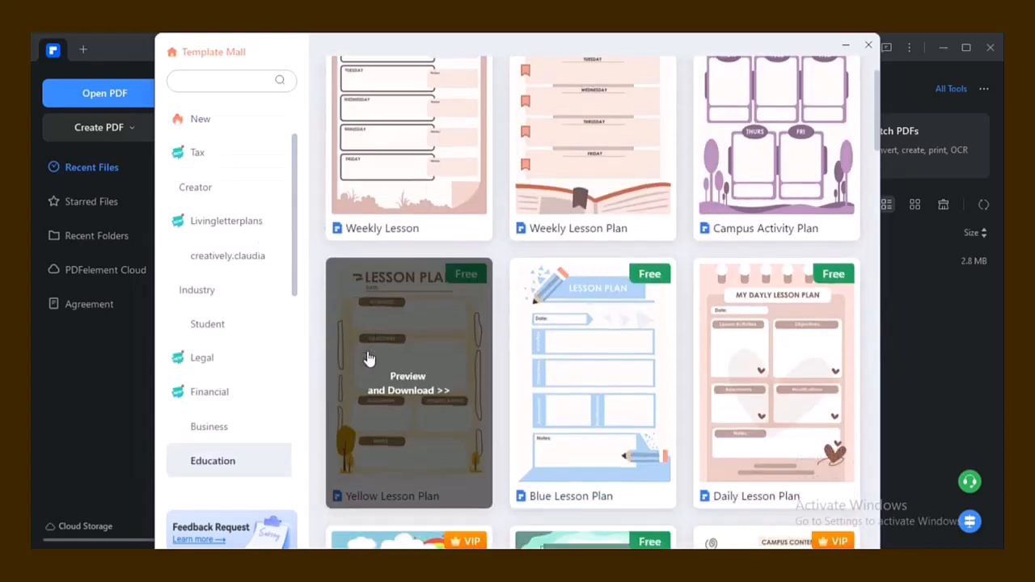
pyautogui.scroll(-3)
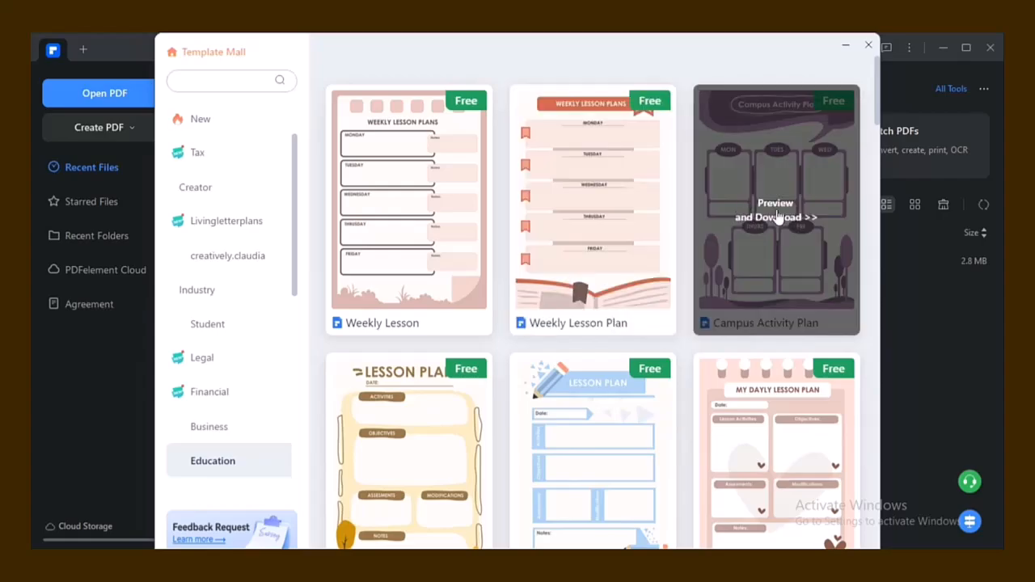
pyautogui.click(867, 45)
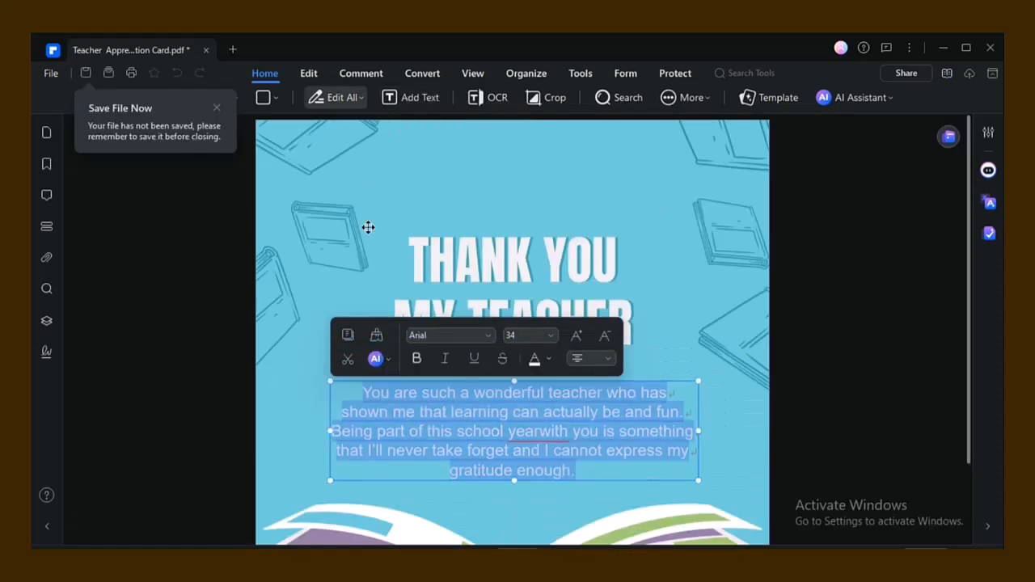
# Apply a new font such as Arial Black to the card's message paragraph
pyautogui.click(450, 335)
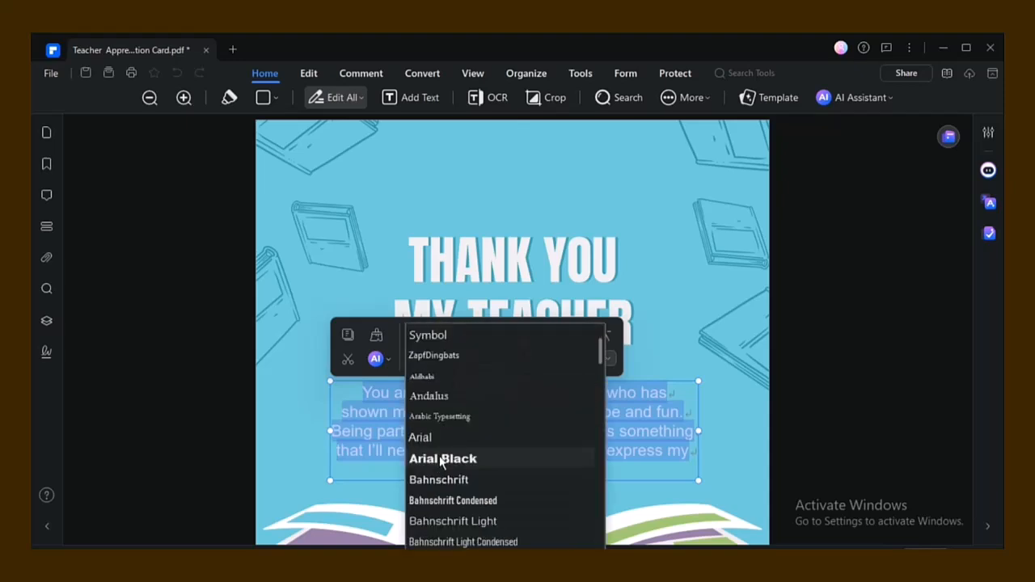
pyautogui.click(420, 437)
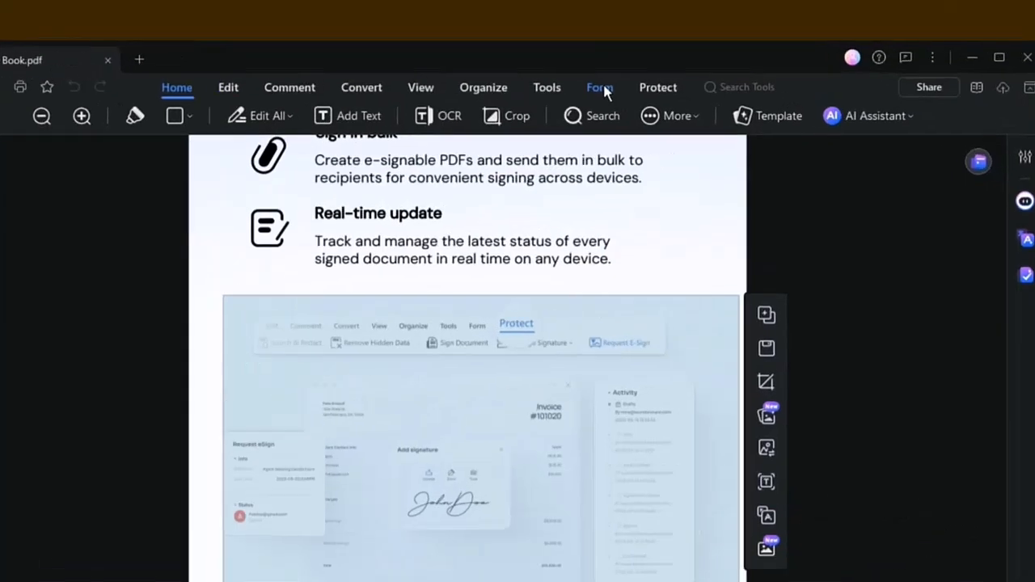
# Review the Form field tools, then switch the user guide into Edit mode
pyautogui.click(598, 88)
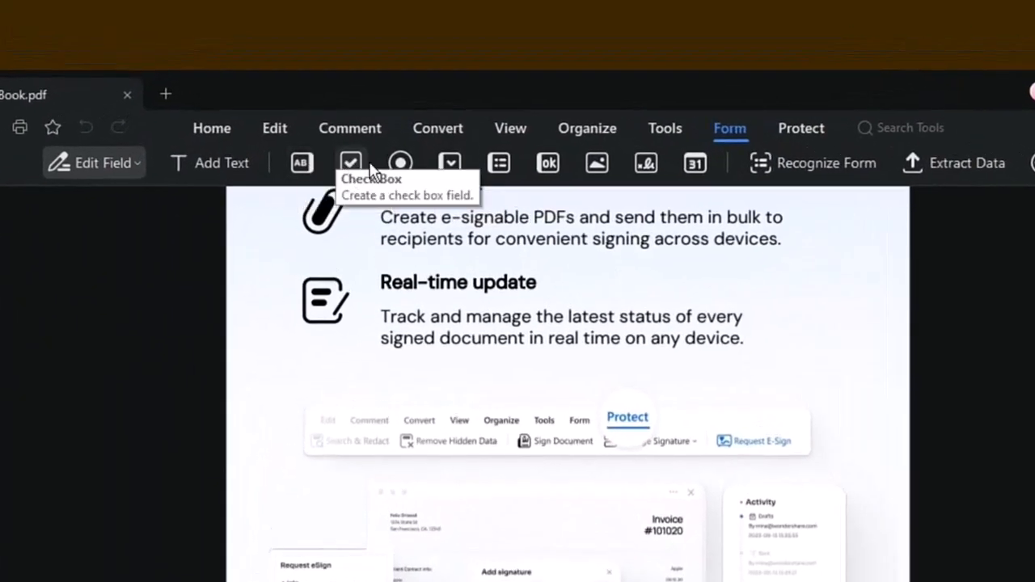
pyautogui.moveTo(449, 162)
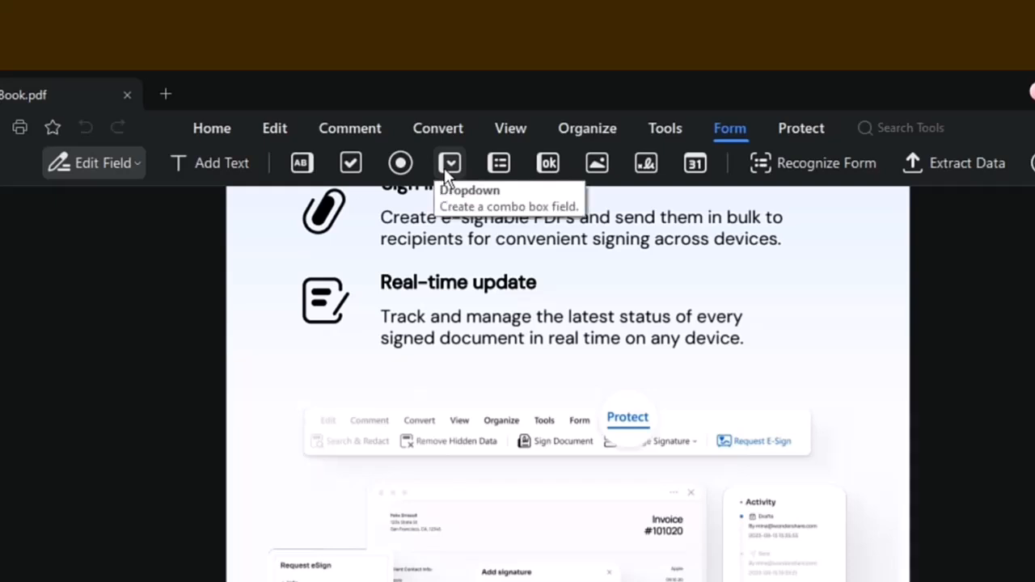
pyautogui.moveTo(657, 175)
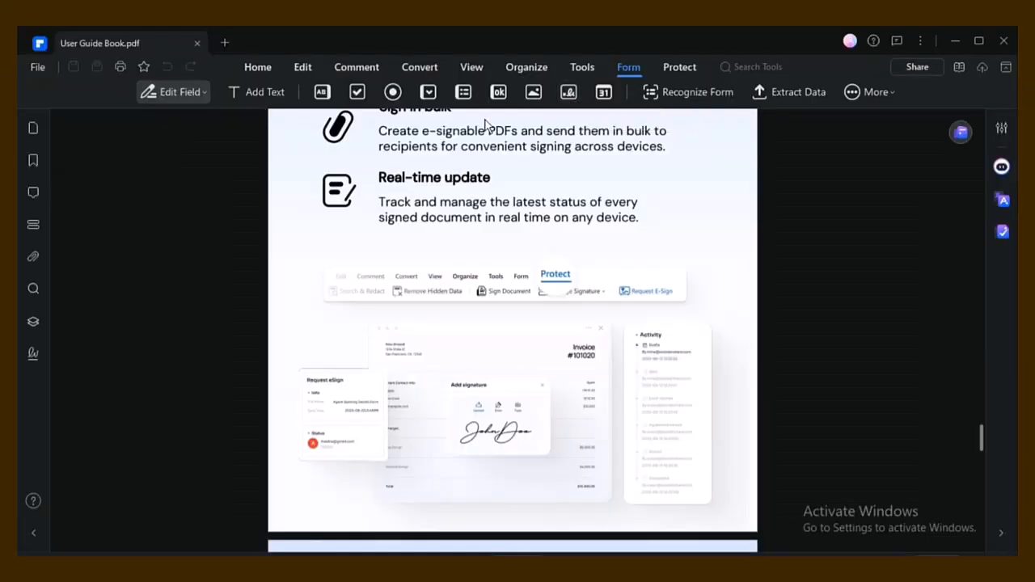
pyautogui.moveTo(381, 211)
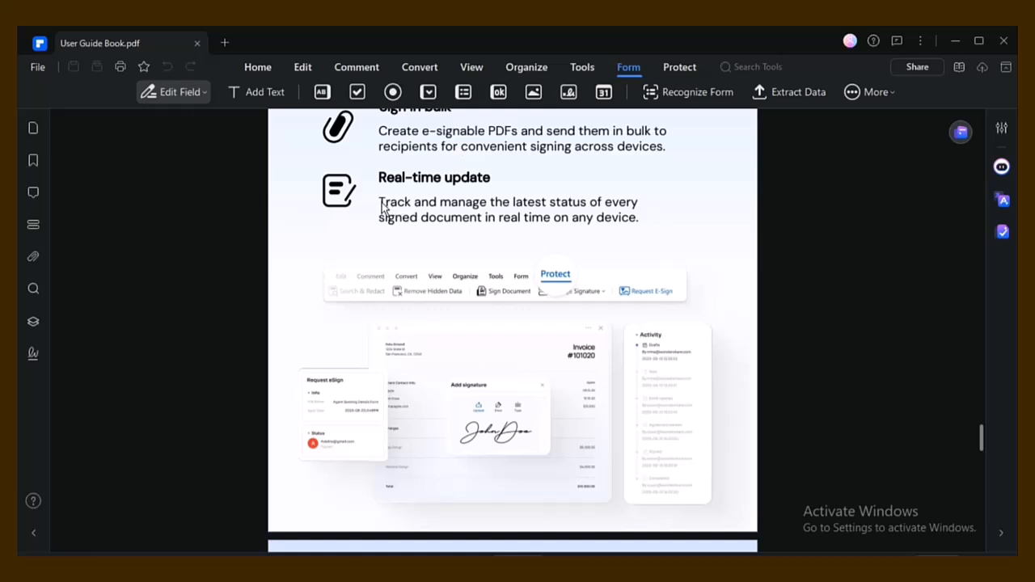
pyautogui.moveTo(398, 209)
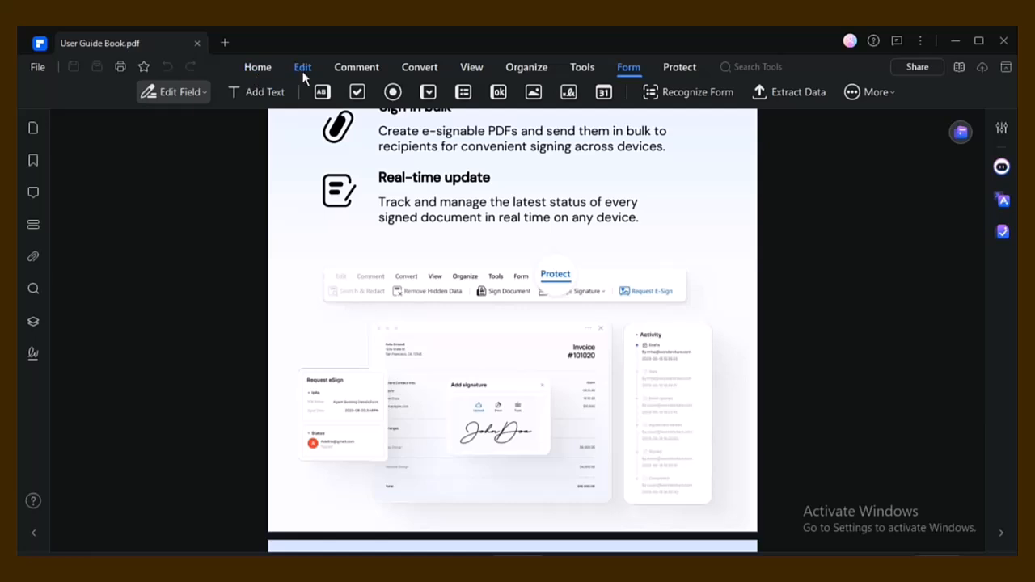
pyautogui.click(303, 68)
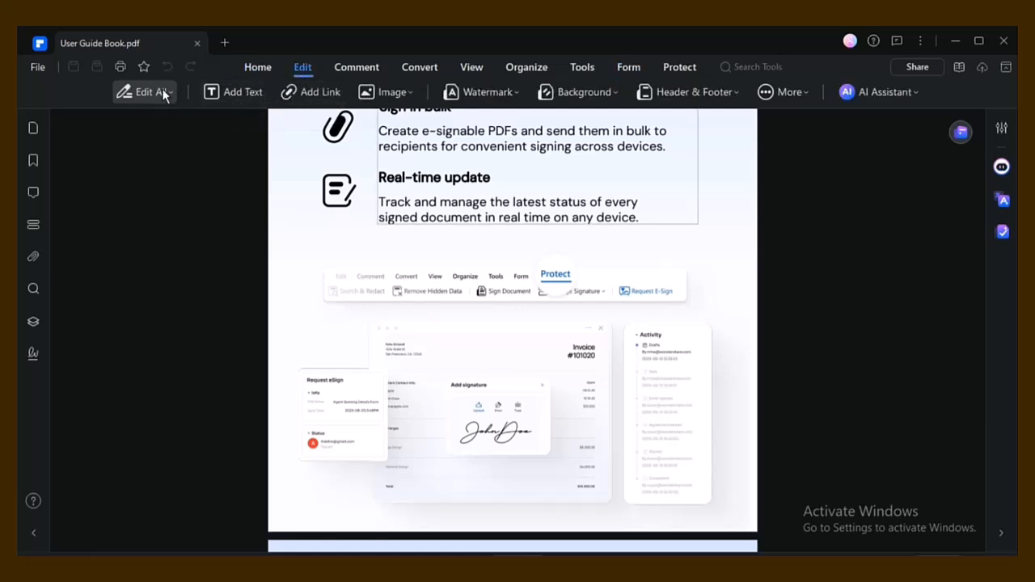
# Request a Summarize PDF from the AI chat panel
pyautogui.click(880, 91)
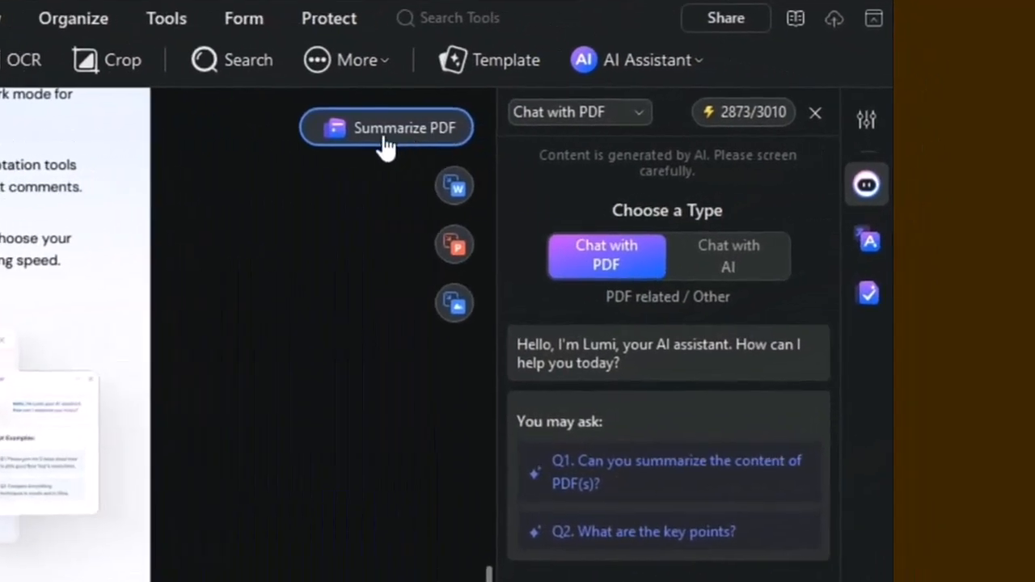
pyautogui.click(385, 127)
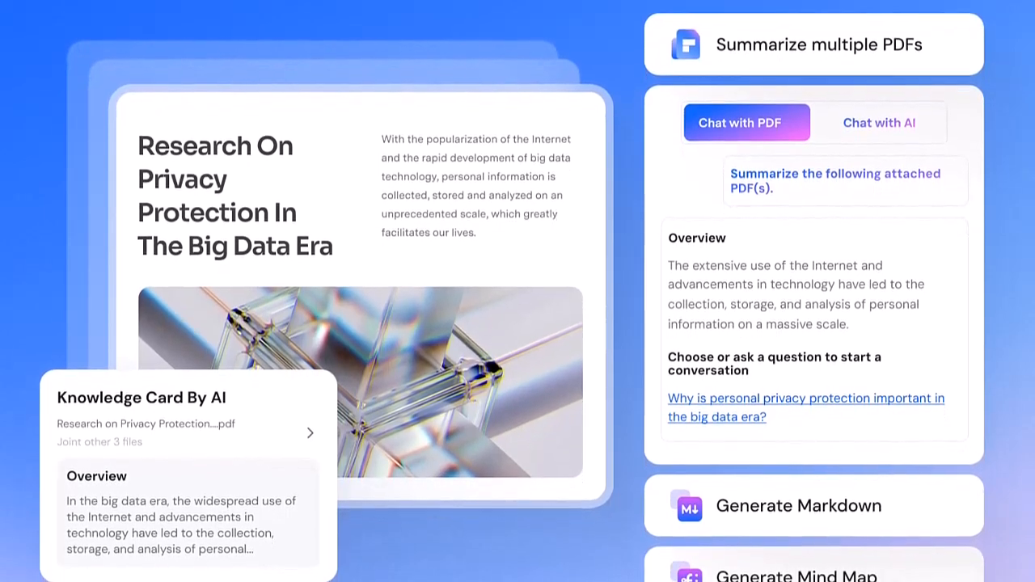
# Ask the AI chat to explain the first paragraph in simple terms, then start a date question
pyautogui.scroll(-3)
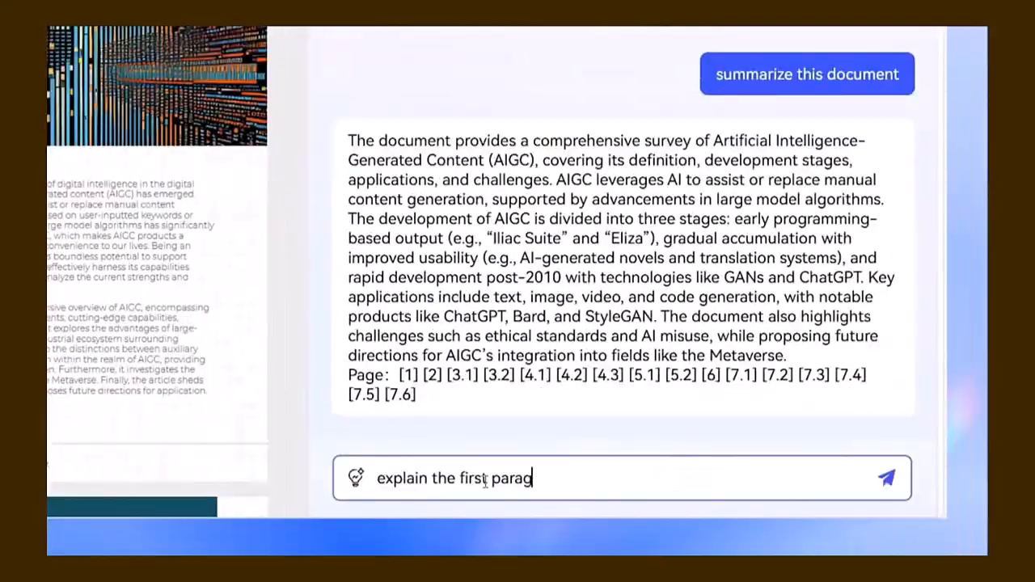
pyautogui.write('raph in simp')
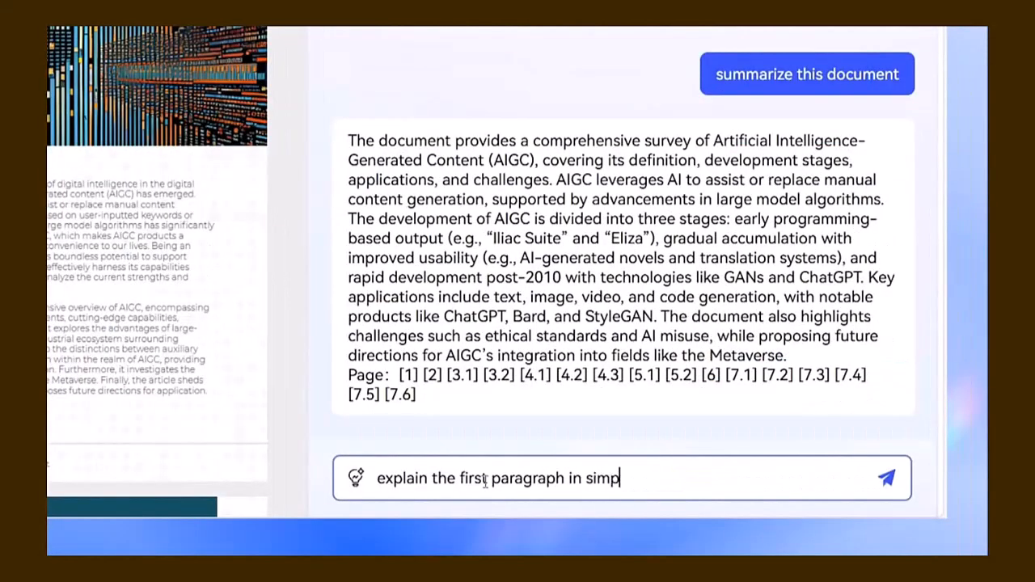
pyautogui.click(887, 479)
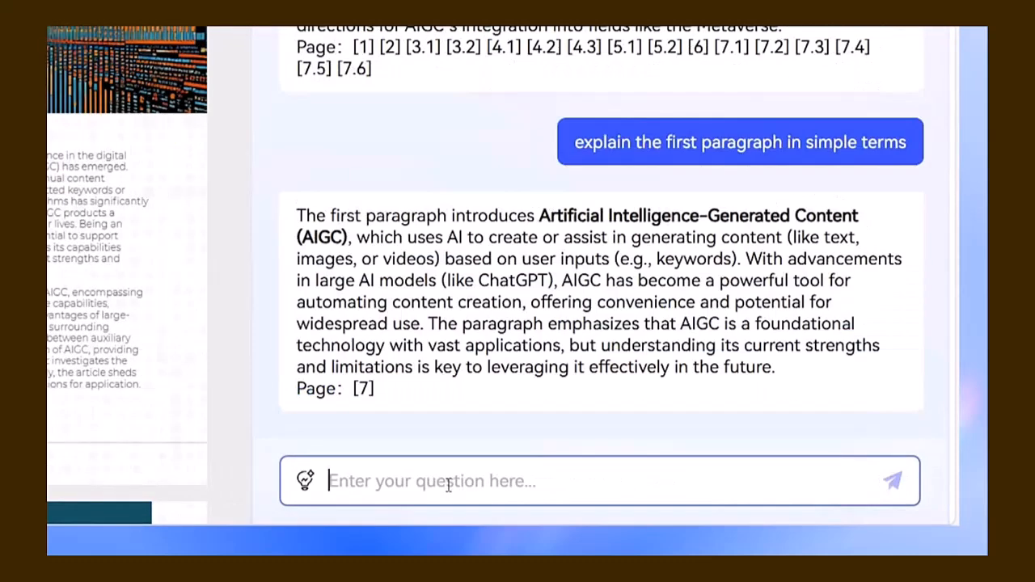
pyautogui.write('what date was artifi')
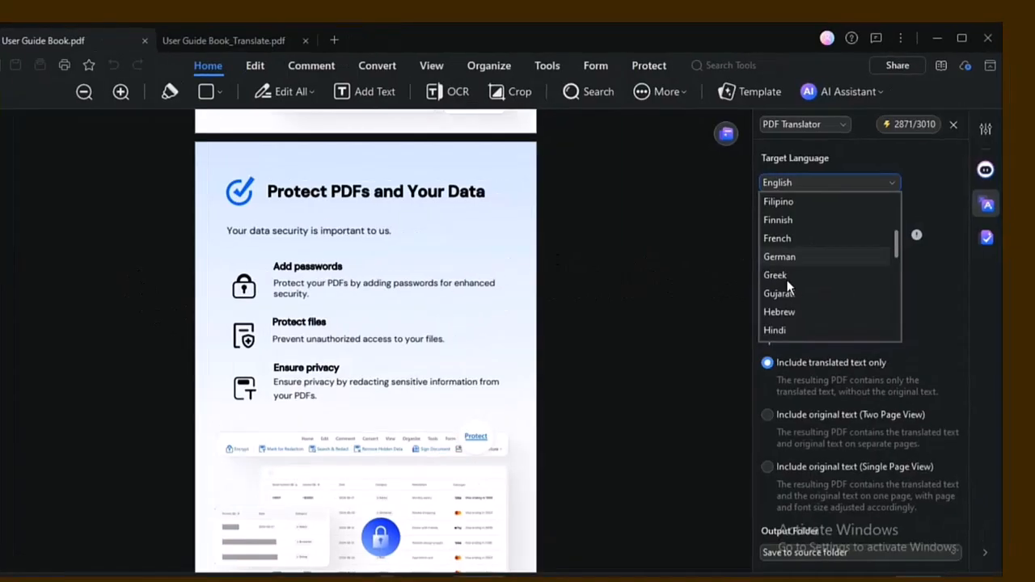
# Choose the target language and translate pages 1-13 into a new PDF
pyautogui.click(780, 256)
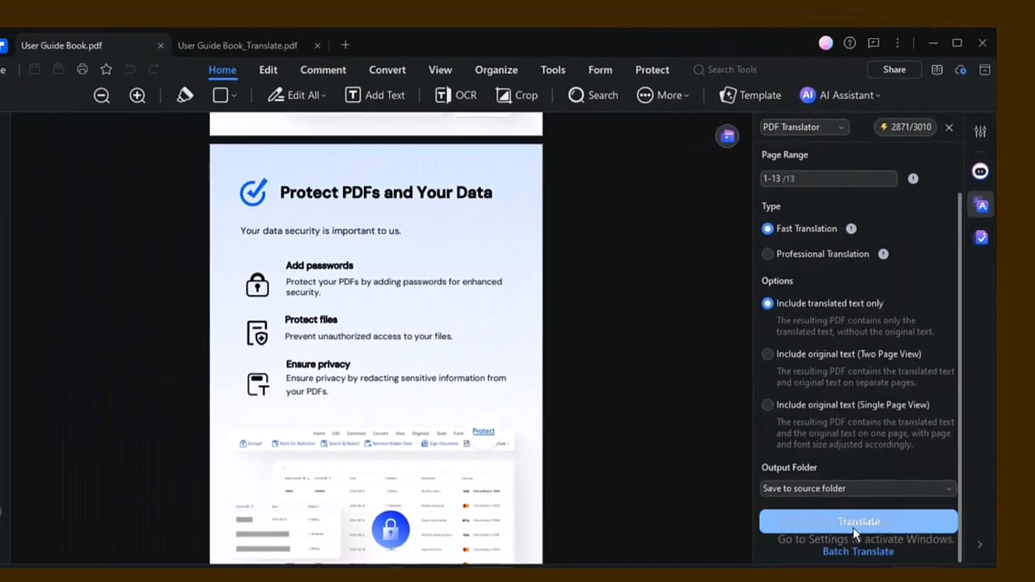
pyautogui.click(858, 521)
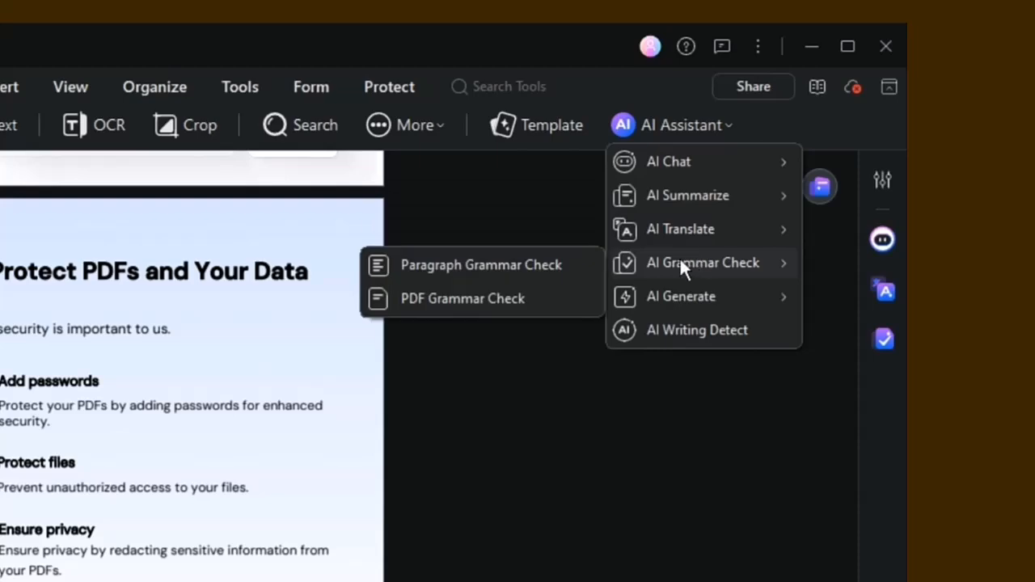
pyautogui.moveTo(487, 304)
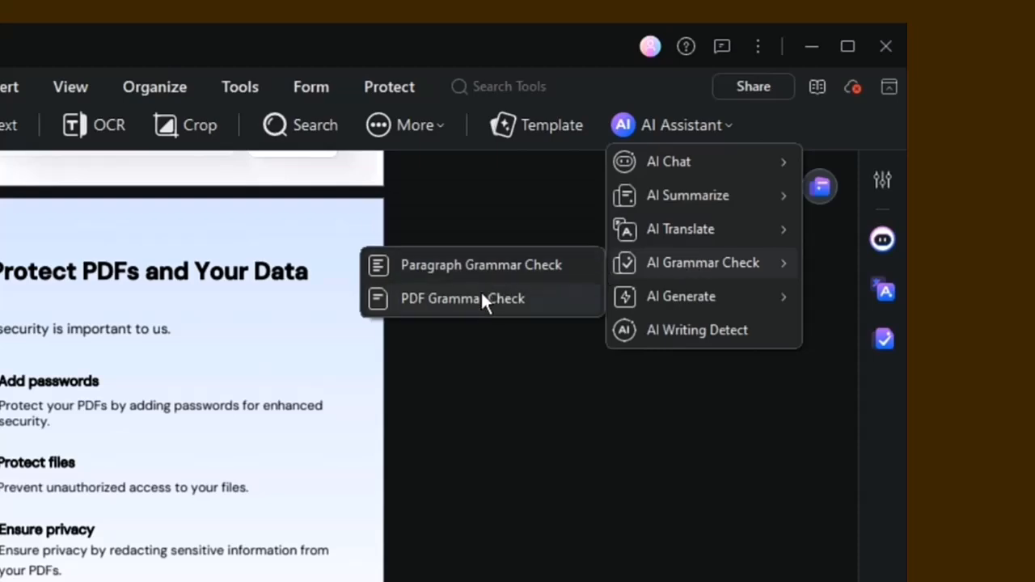
# Run an AI grammar check on the guide's Desktop paragraph
pyautogui.click(477, 266)
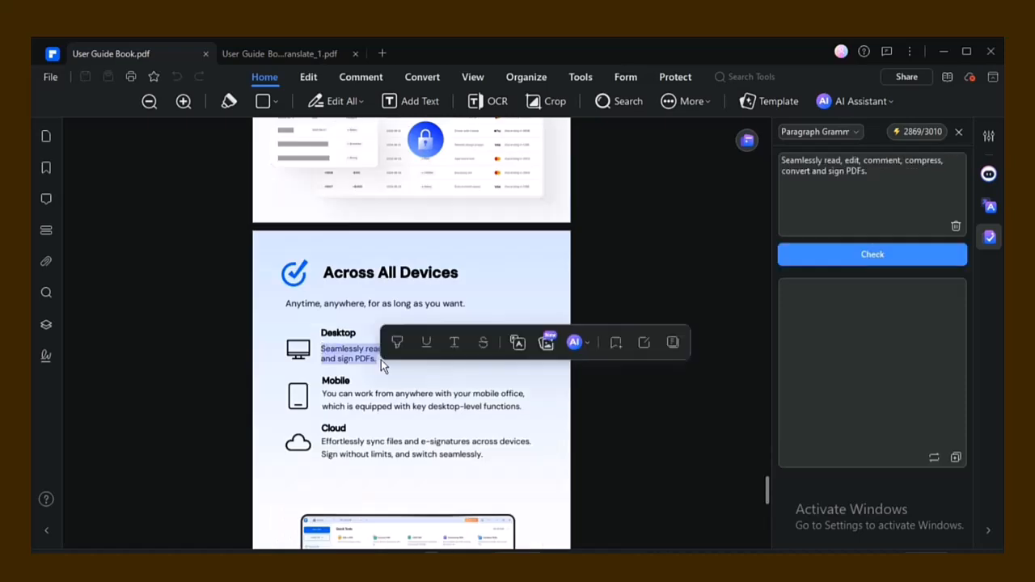
pyautogui.click(874, 254)
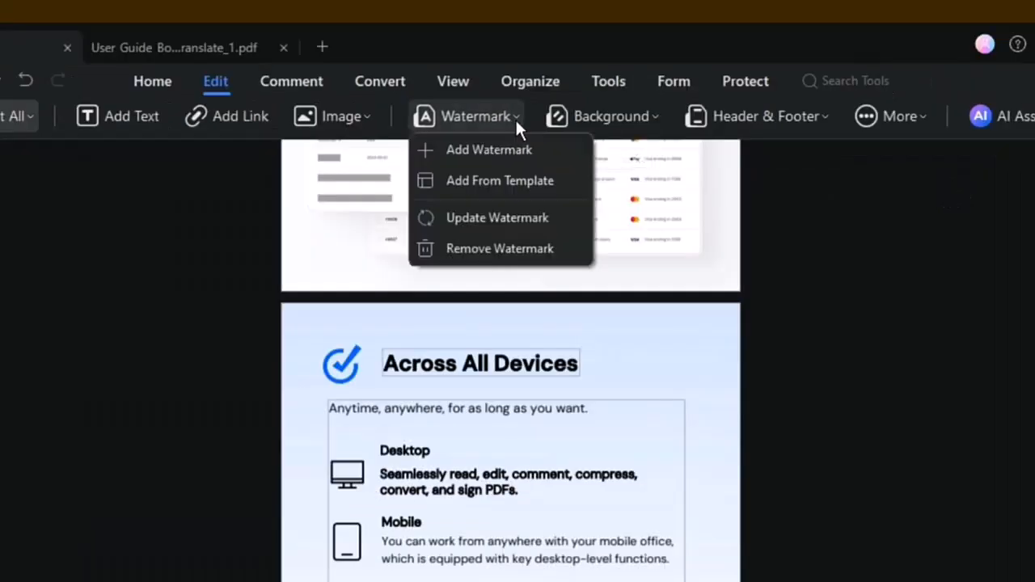
pyautogui.moveTo(563, 243)
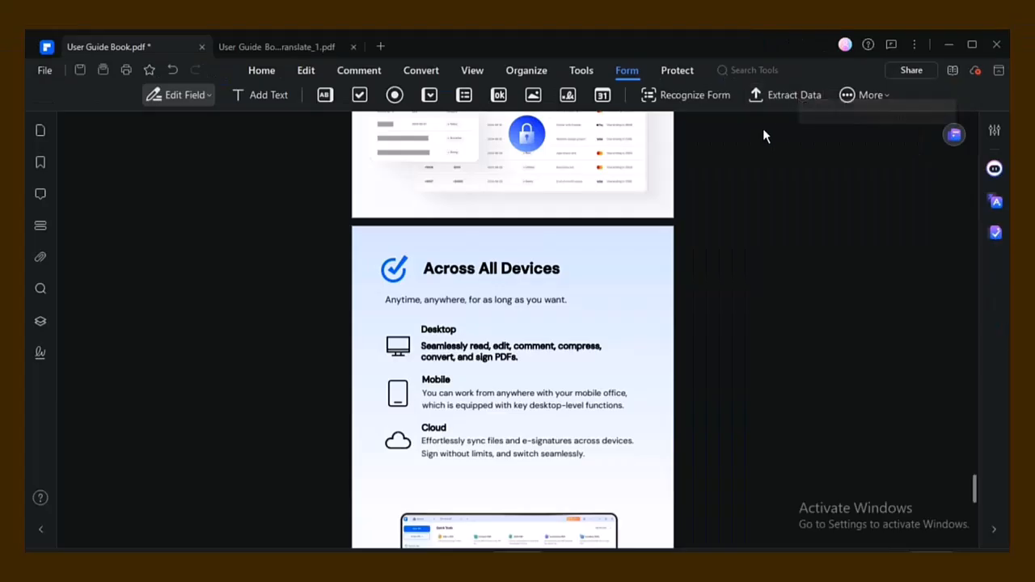
pyautogui.click(794, 93)
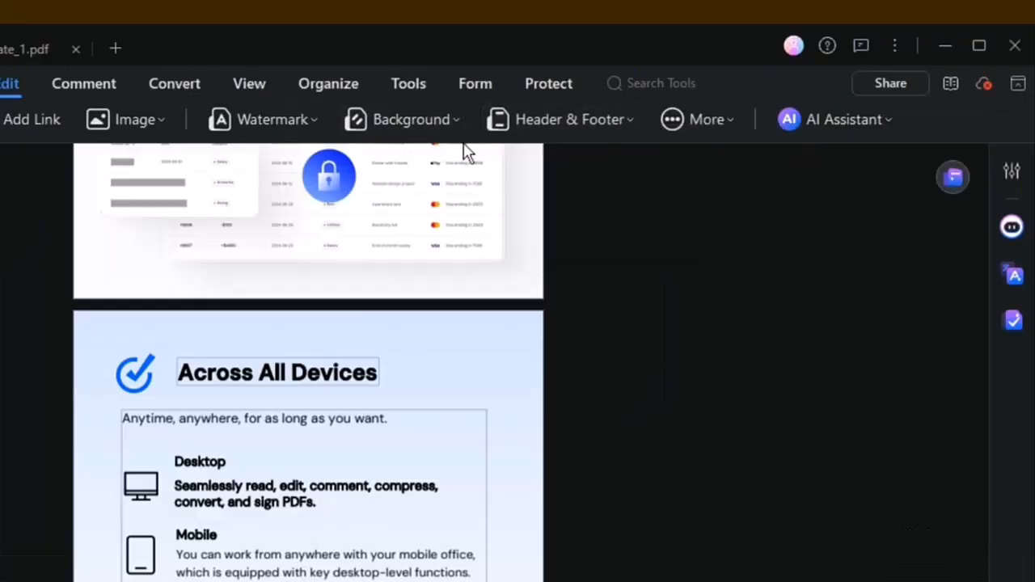
pyautogui.click(407, 120)
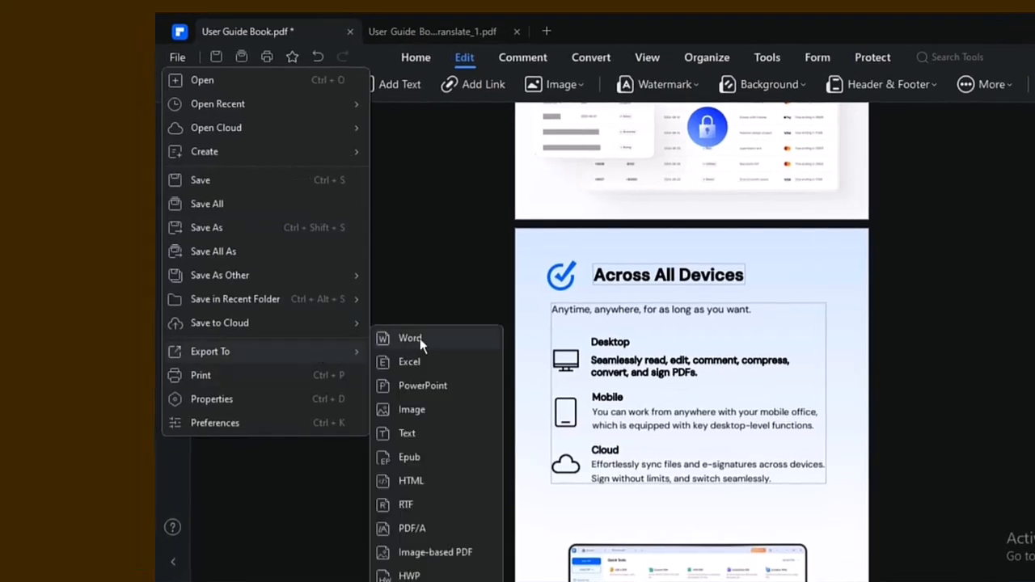
pyautogui.moveTo(461, 401)
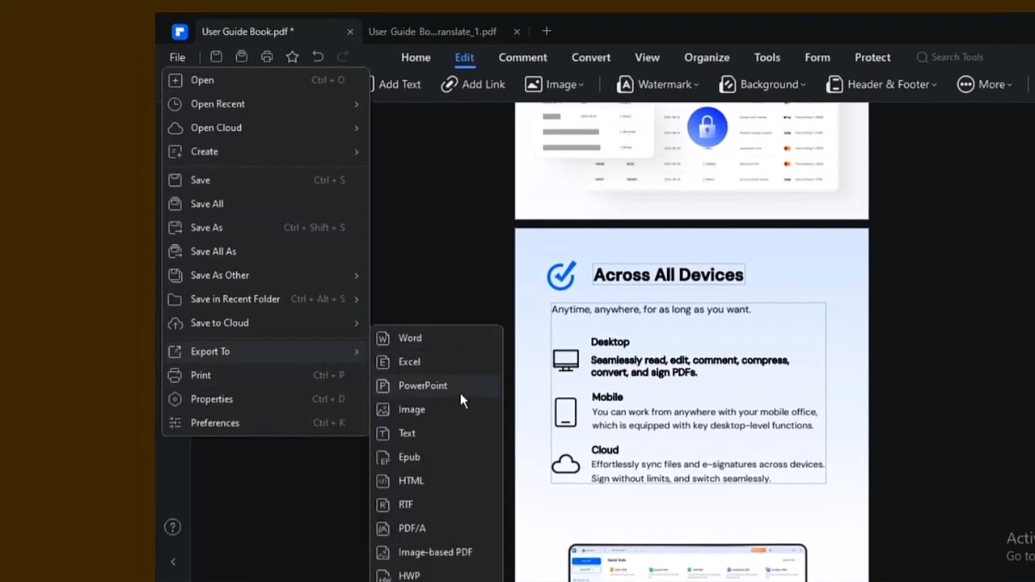
pyautogui.moveTo(463, 363)
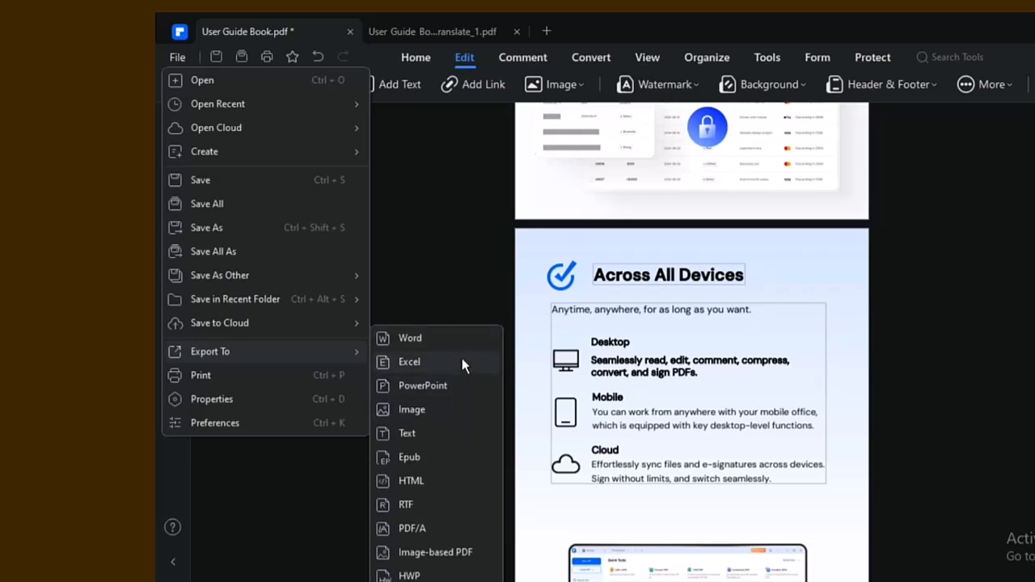